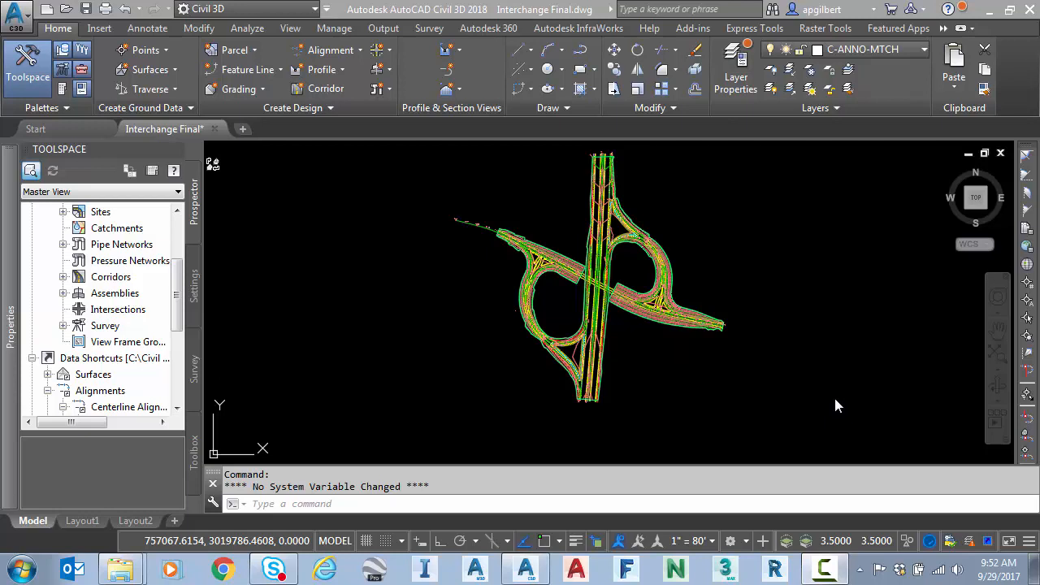
pyautogui.moveTo(829, 403)
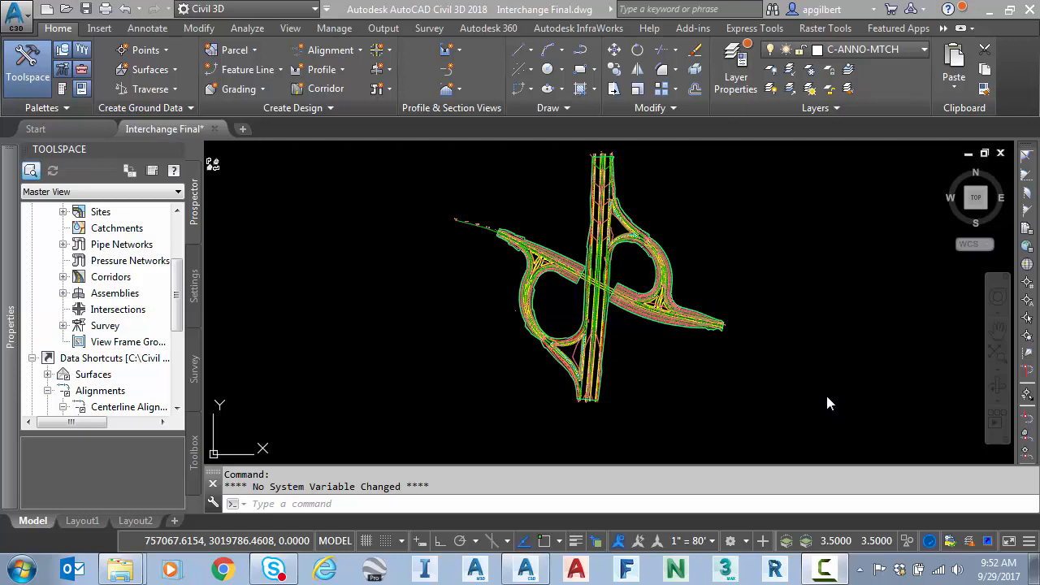
pyautogui.moveTo(764, 401)
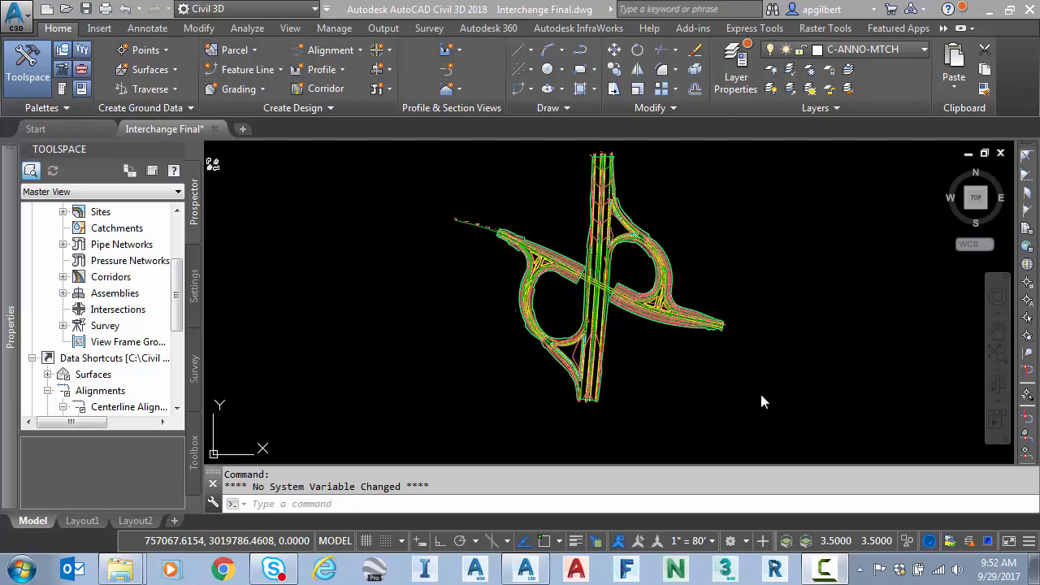
pyautogui.moveTo(750, 395)
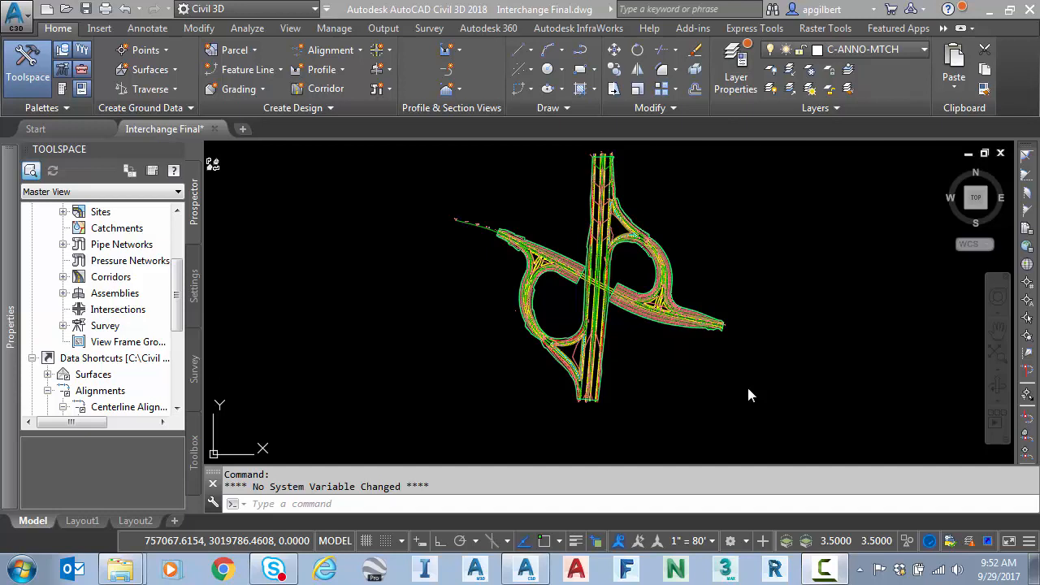
pyautogui.moveTo(747, 380)
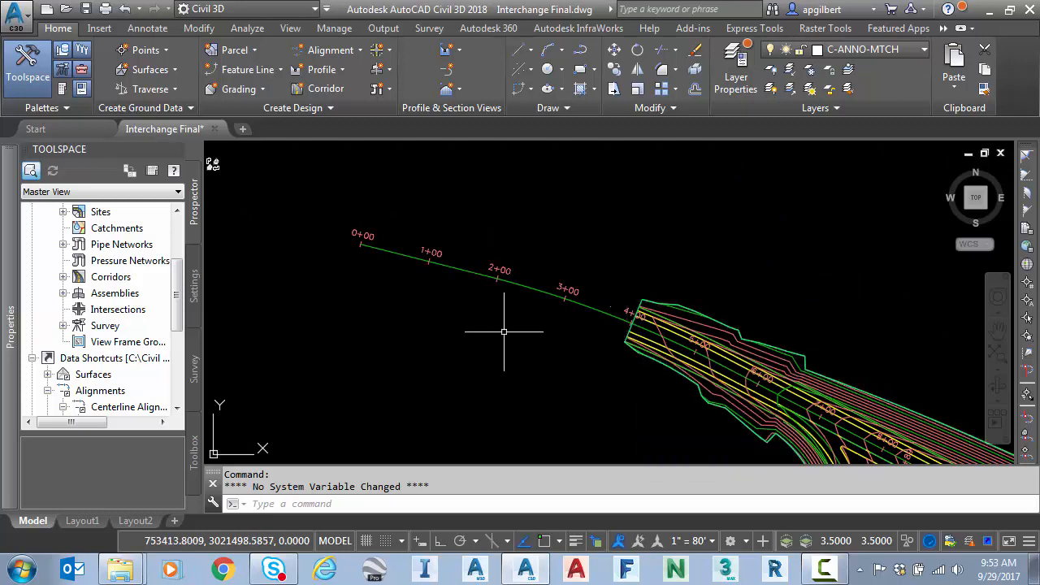
pyautogui.moveTo(504, 331)
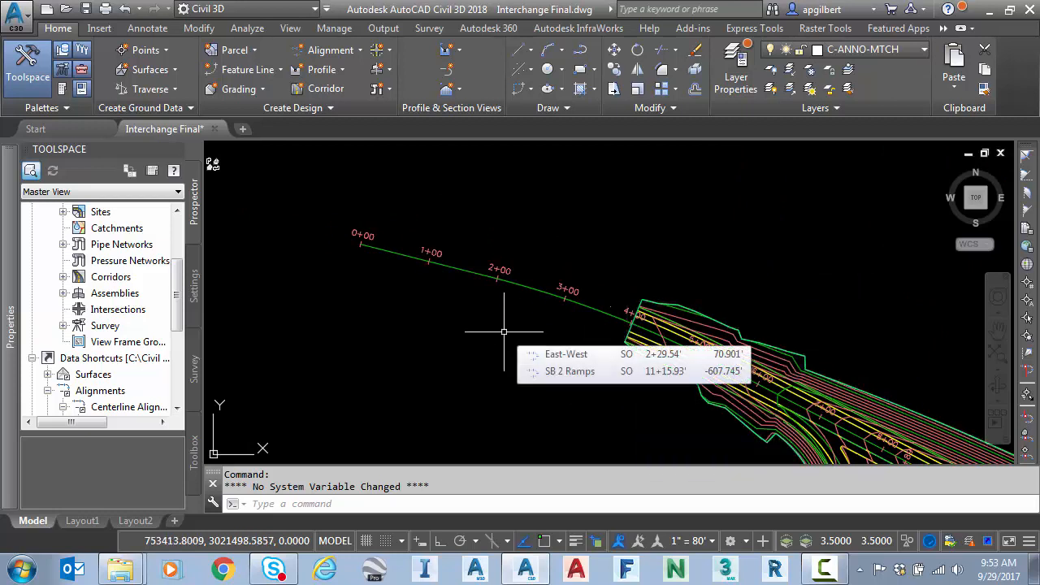
pyautogui.moveTo(598, 328)
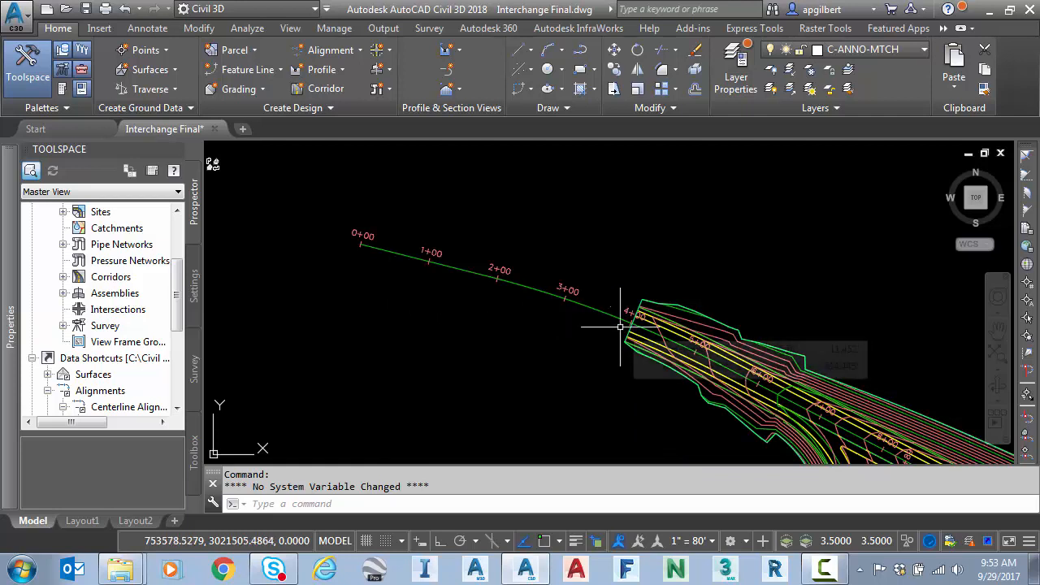
pyautogui.moveTo(577, 315)
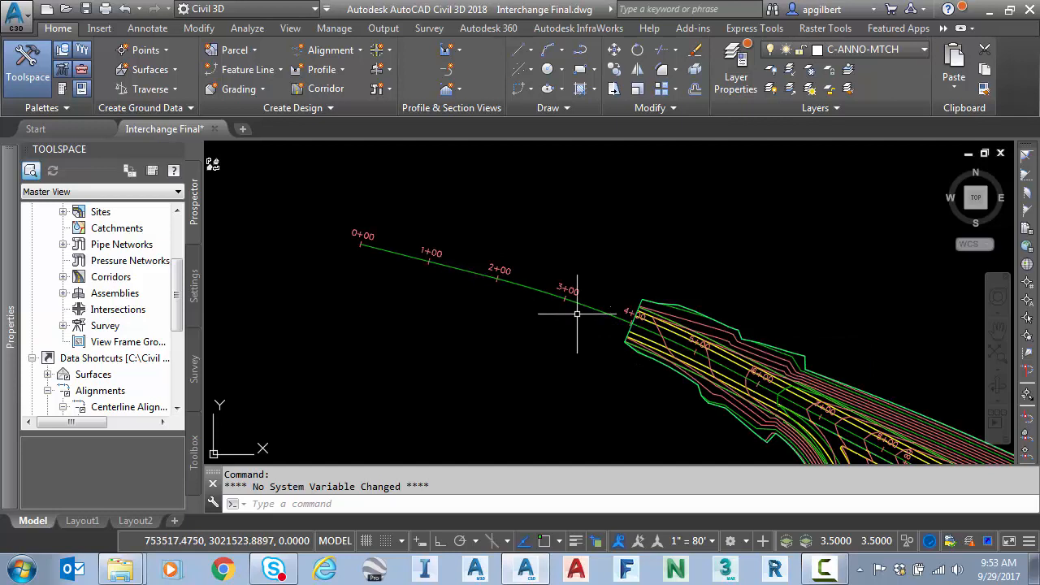
pyautogui.moveTo(347, 273)
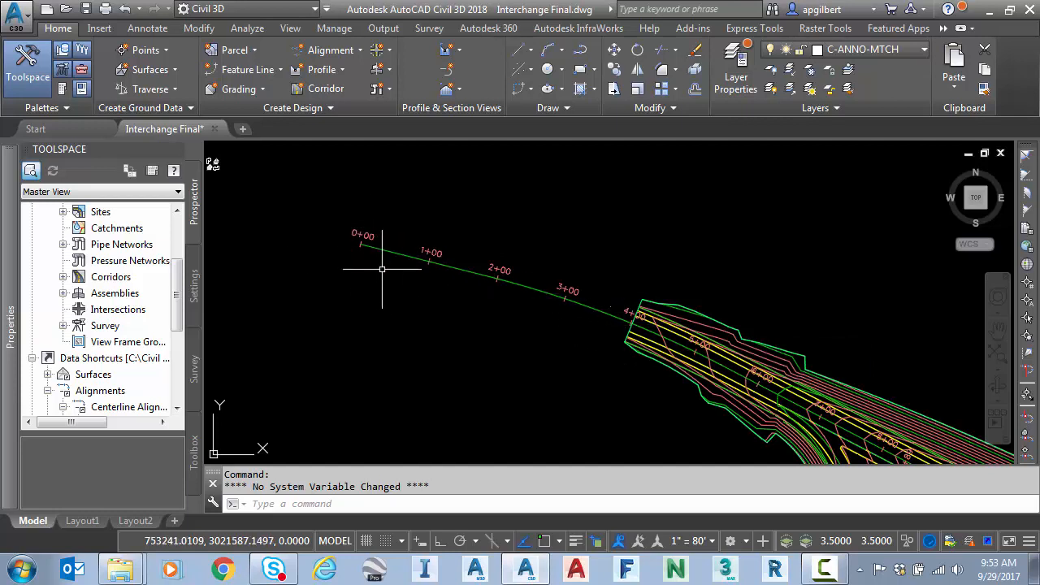
pyautogui.moveTo(566, 315)
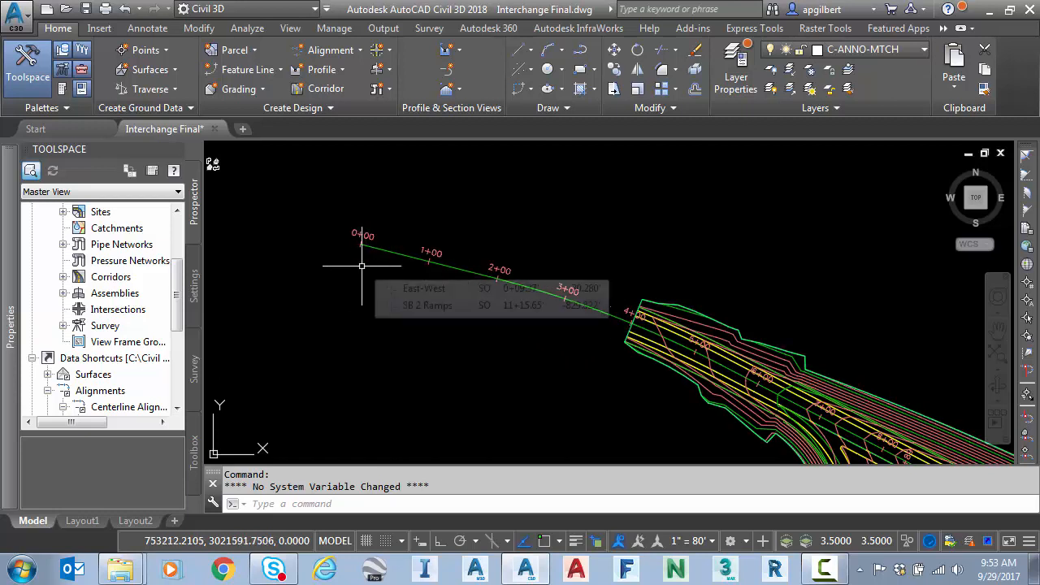
pyautogui.moveTo(524, 296)
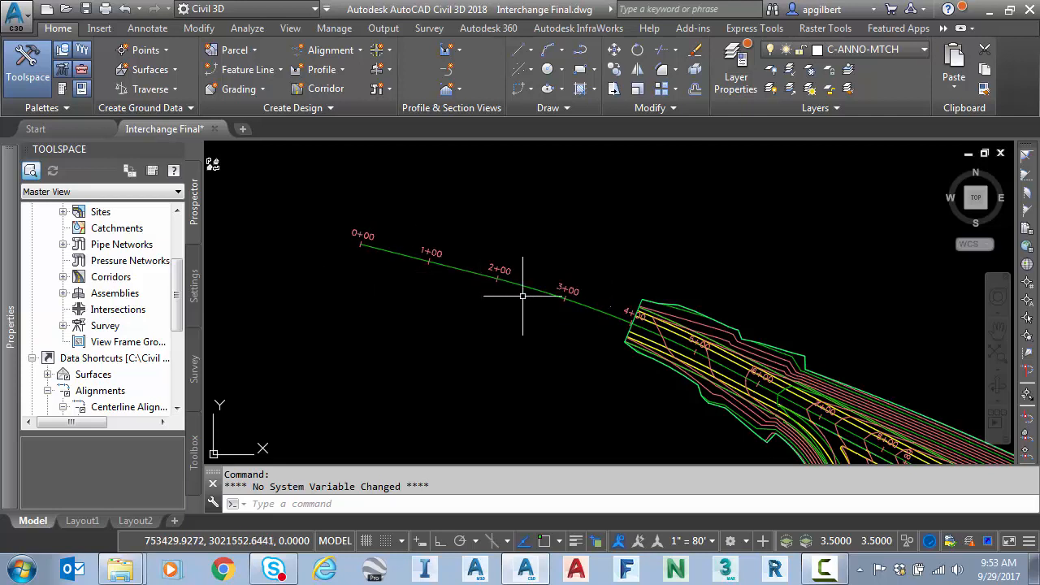
pyautogui.moveTo(588, 317)
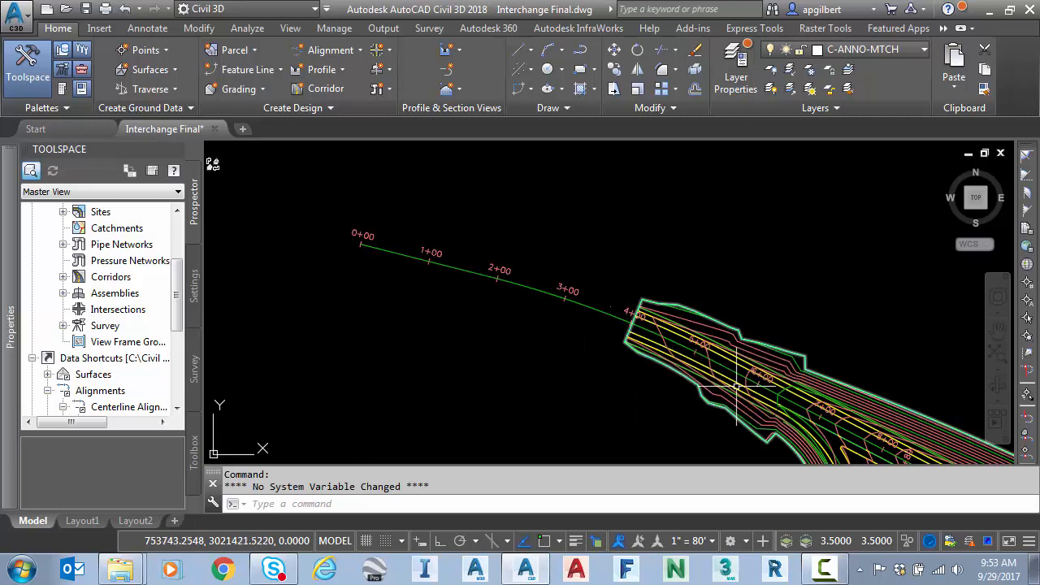
pyautogui.moveTo(390, 311)
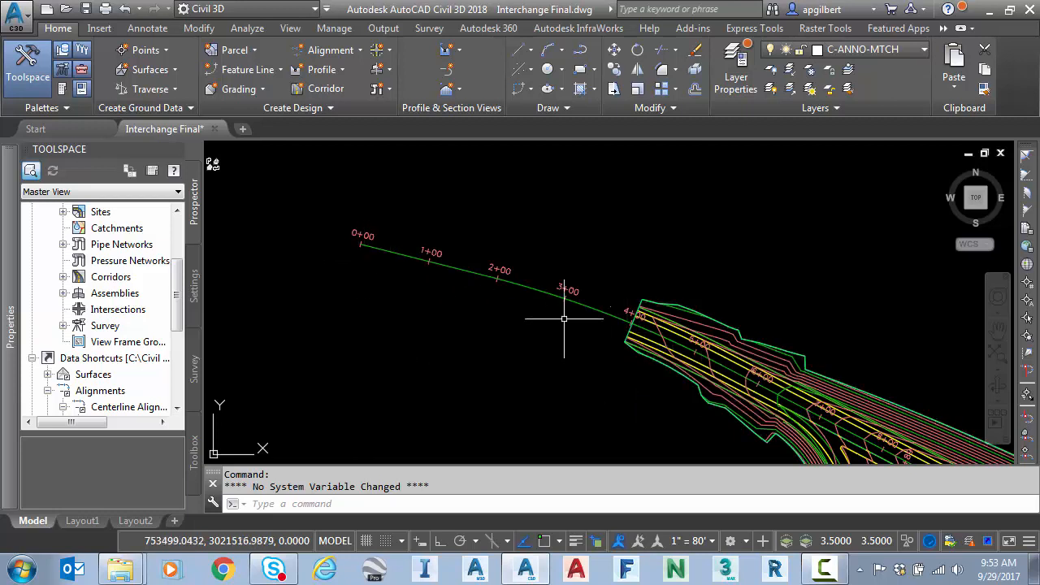
pyautogui.moveTo(556, 328)
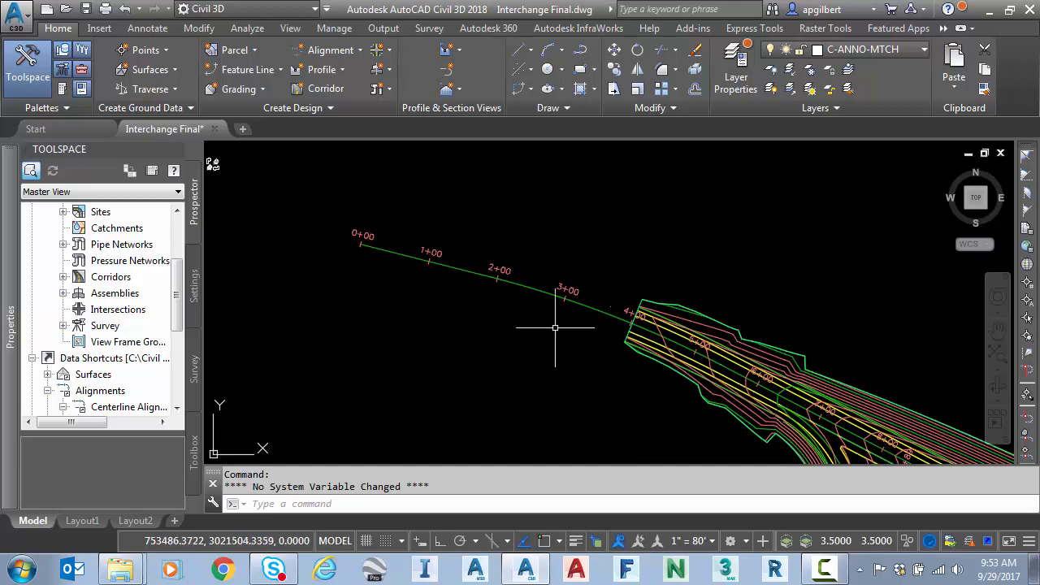
pyautogui.moveTo(468, 322)
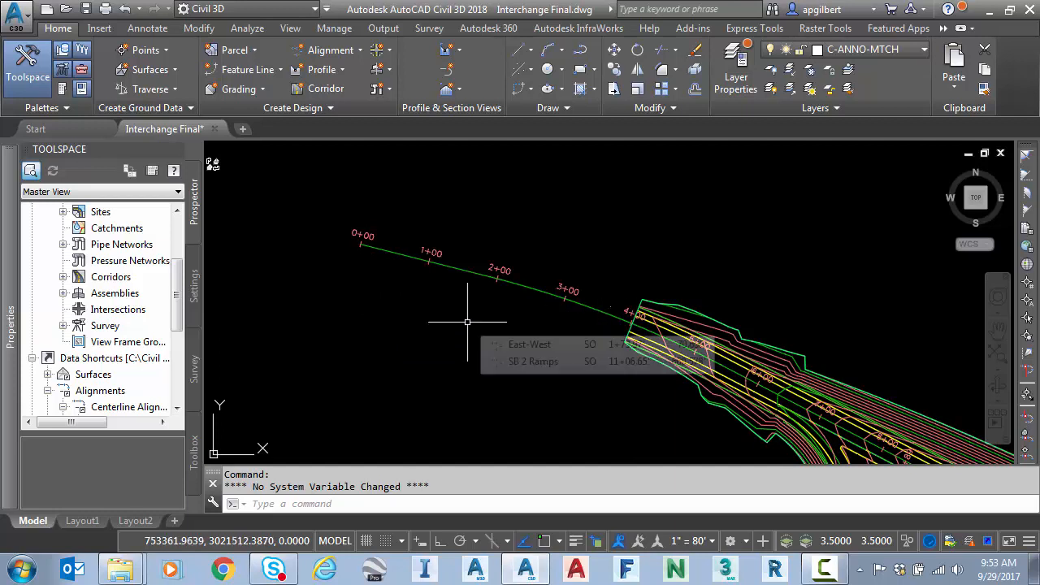
pyautogui.moveTo(480, 317)
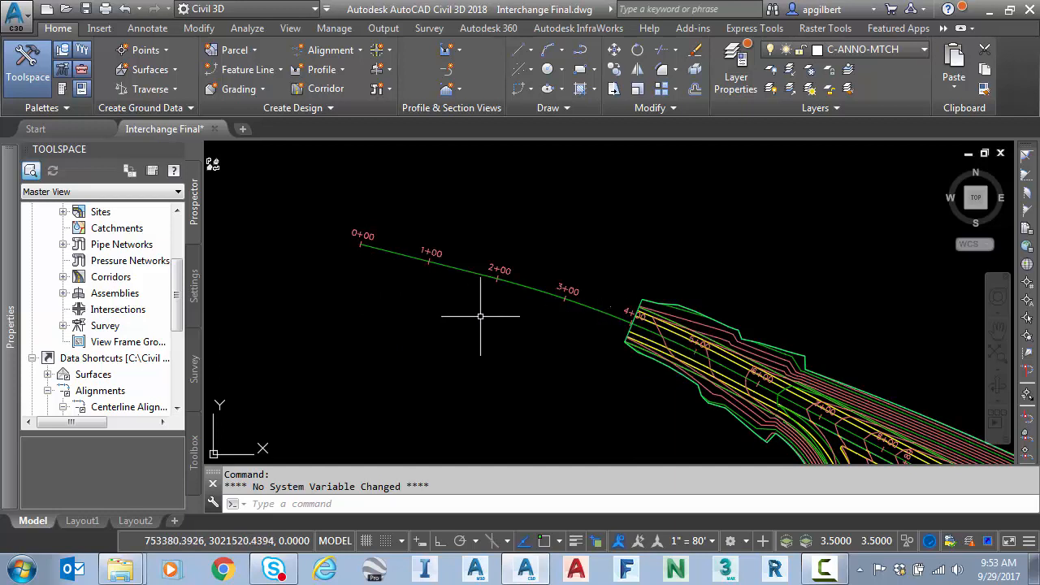
# - Select the East-West alignment and add a new masking region in Alignment Properties
pyautogui.click(488, 276)
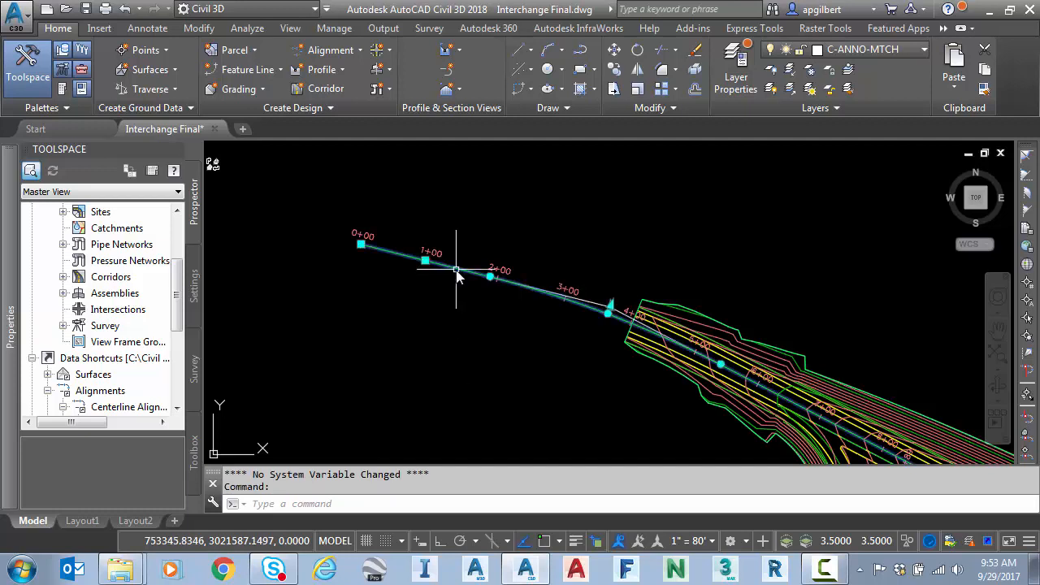
pyautogui.click(426, 260)
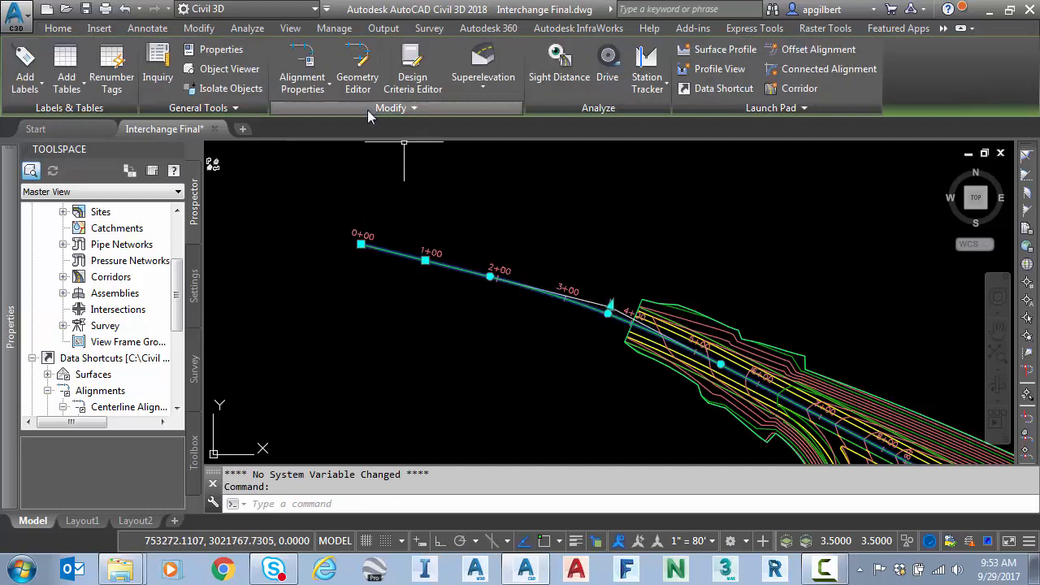
pyautogui.click(303, 68)
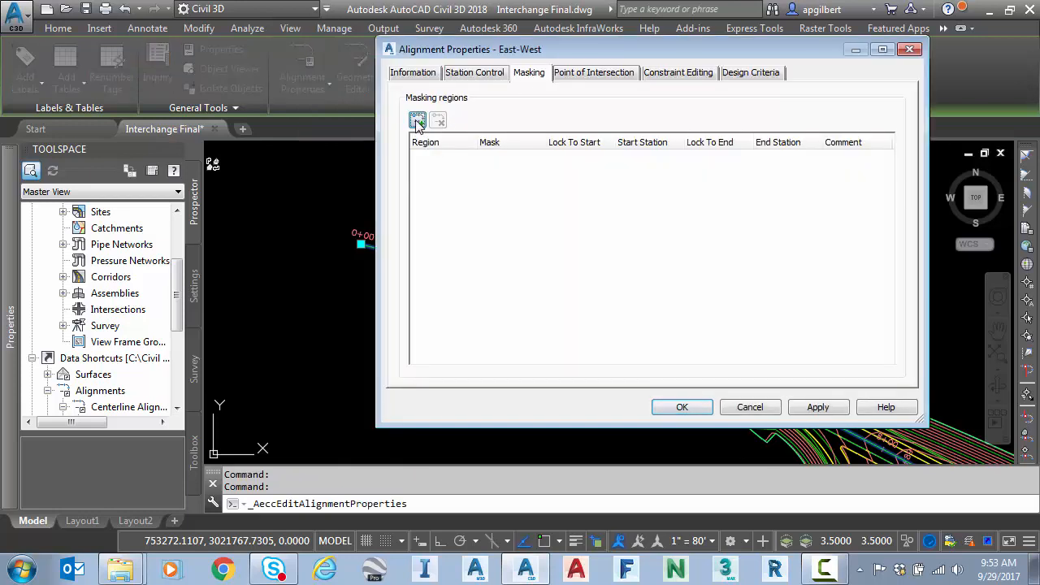
pyautogui.click(417, 121)
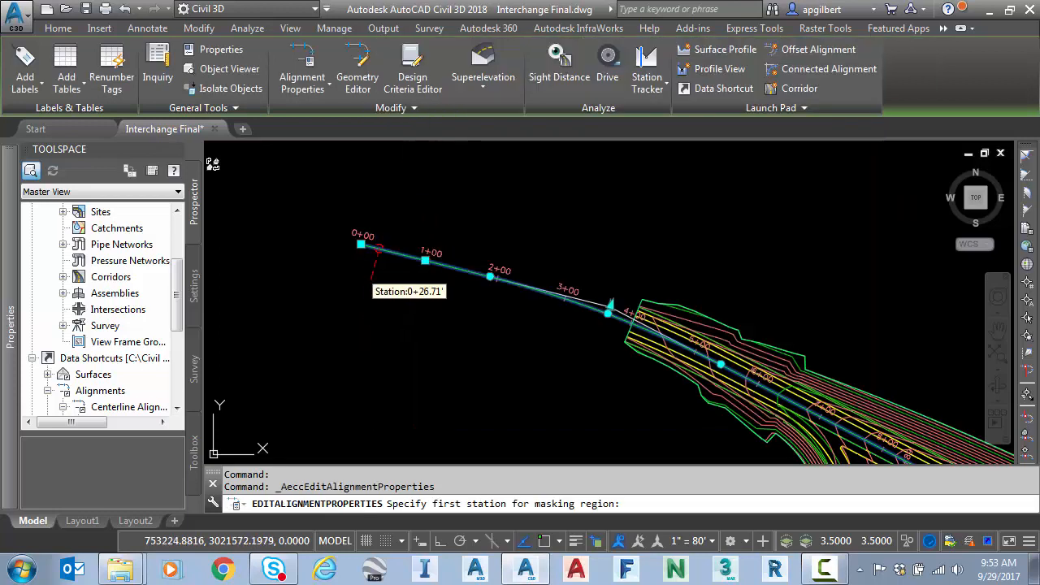
# - Pick the region from about station 0+20.57 to 4+02.00, snapping the end to Endpoint
pyautogui.click(374, 260)
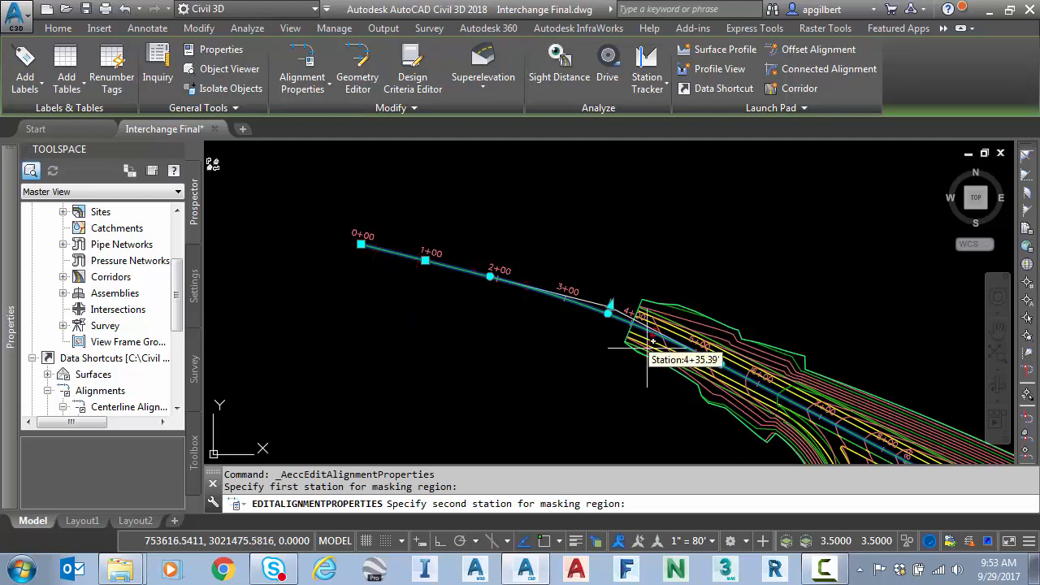
pyautogui.rightClick(650, 341)
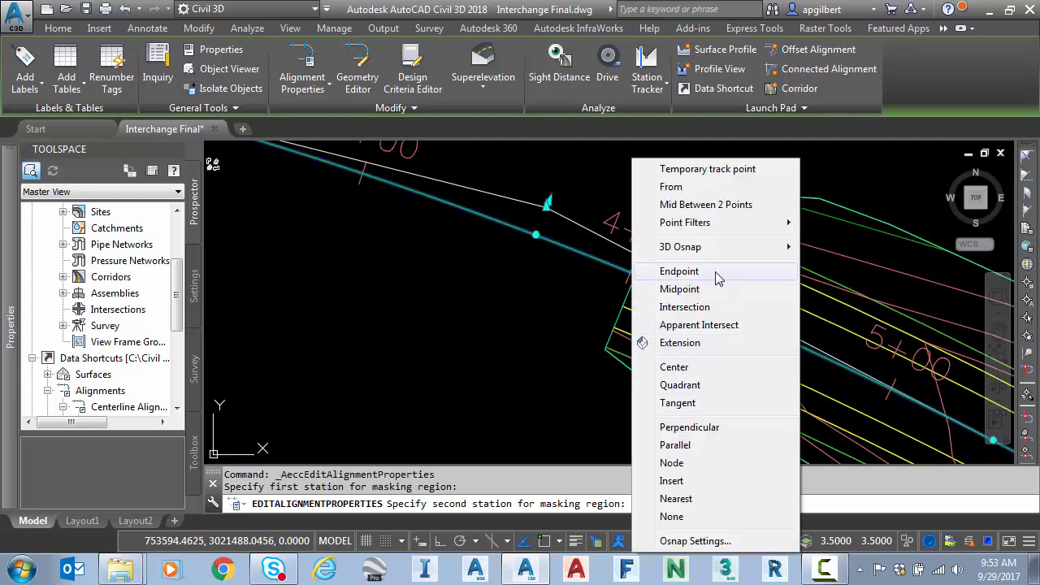
pyautogui.click(679, 270)
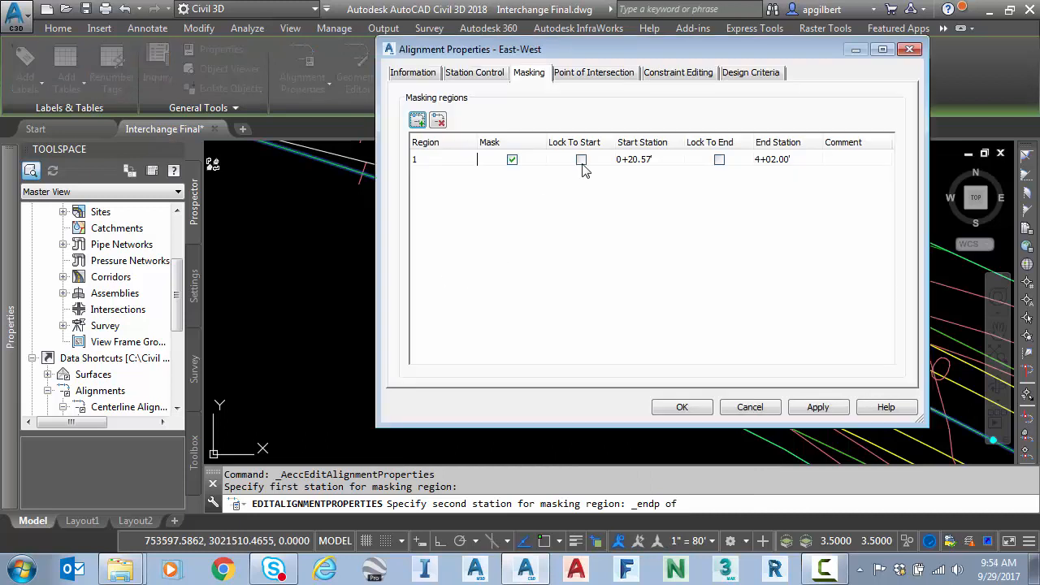
# - Lock the region to the alignment start (0+00.00) and toggle Mask off and on to preview
pyautogui.click(582, 159)
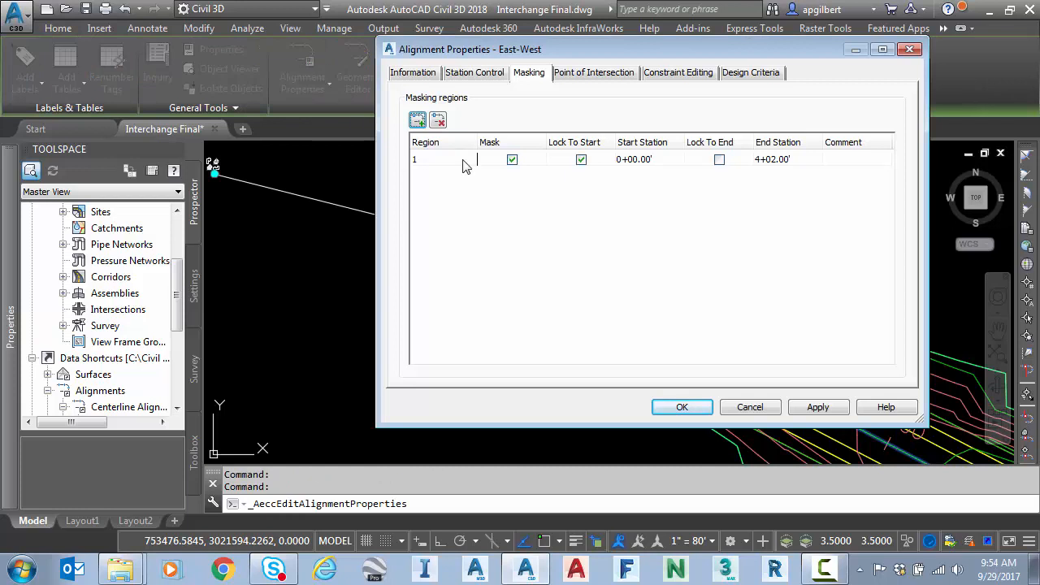
pyautogui.click(512, 159)
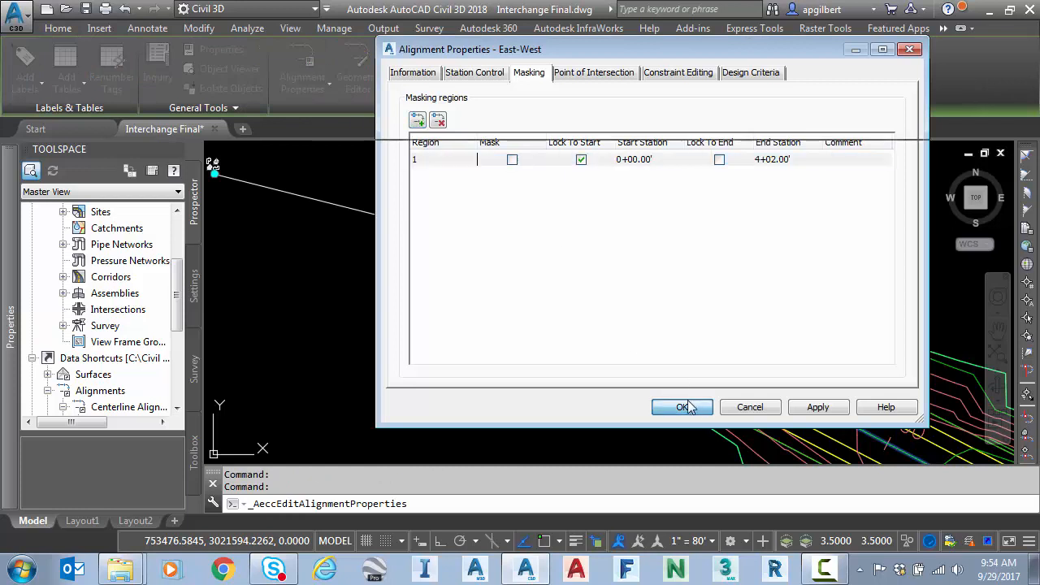
pyautogui.click(683, 406)
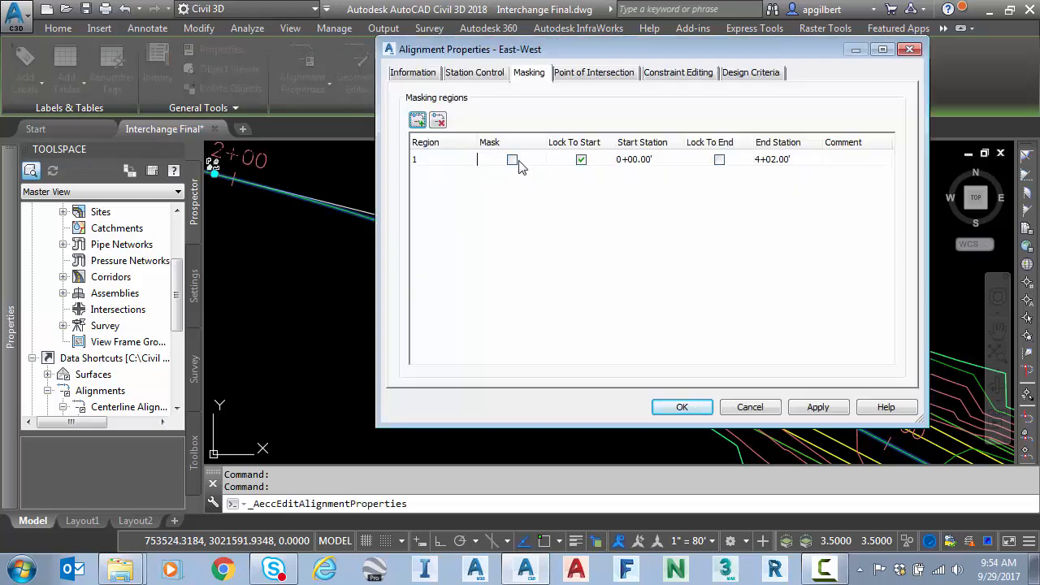
pyautogui.click(512, 160)
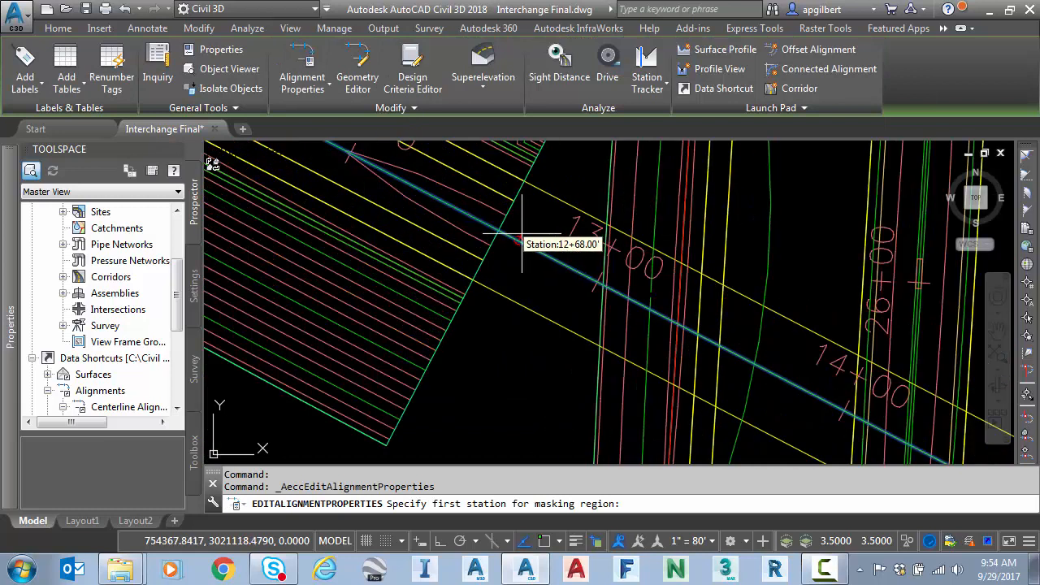
# - Pick the second masking region's first station near the bridge, around 12+62
pyautogui.click(521, 235)
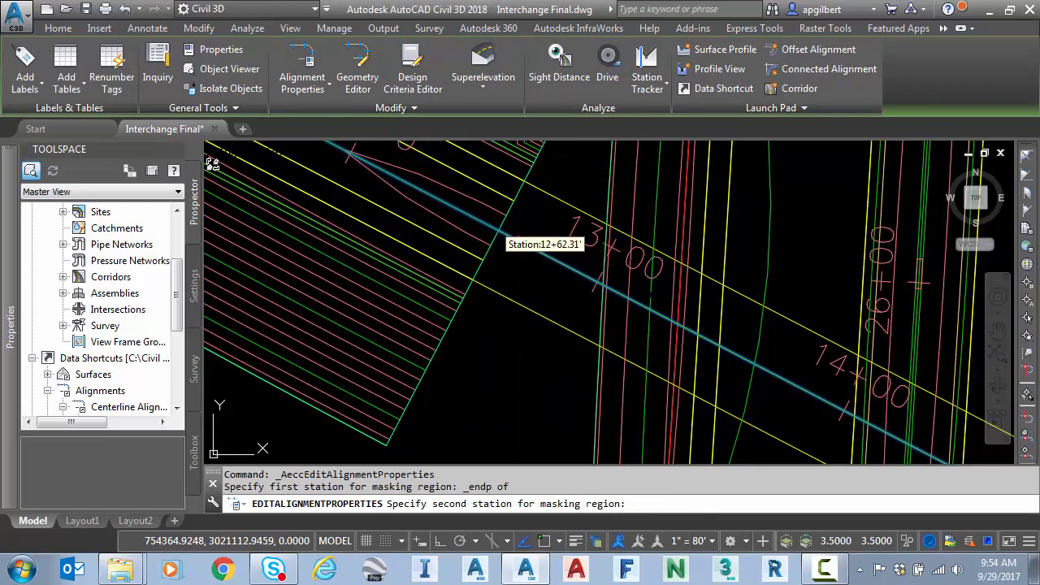